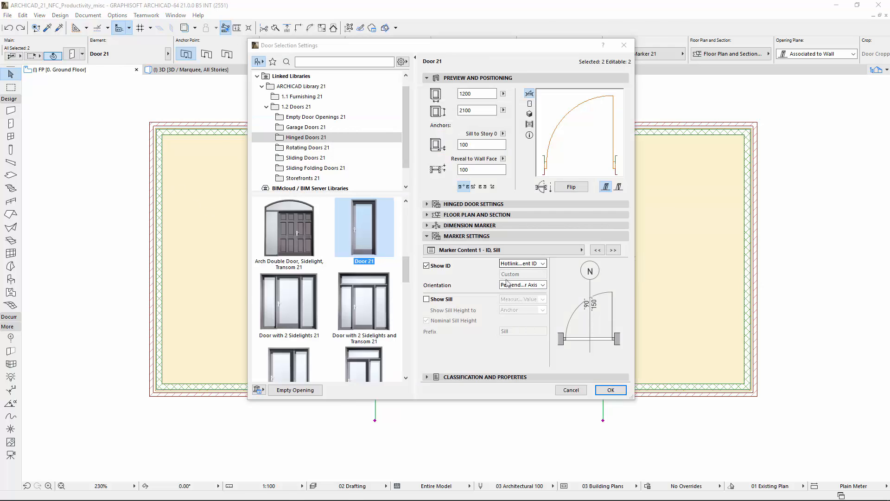
Keep the ID text perpendicular and switch the dimensions content to Single Line style.
click(522, 284)
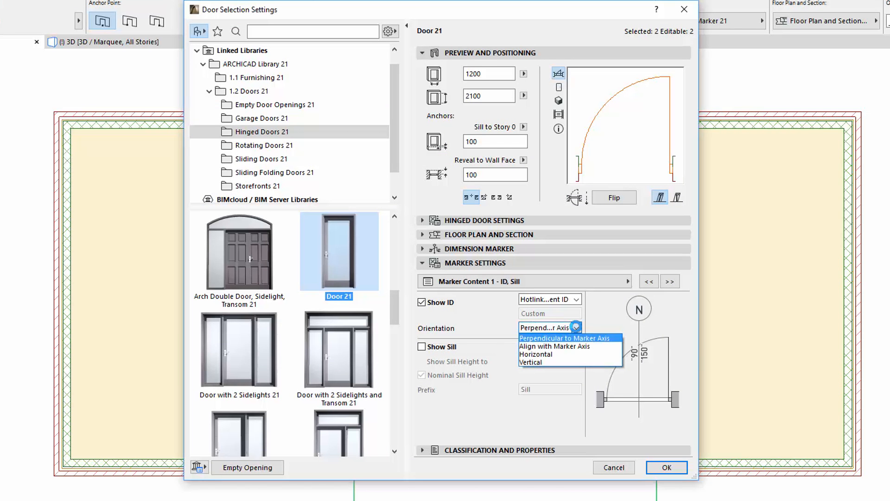
mouse_move(618, 339)
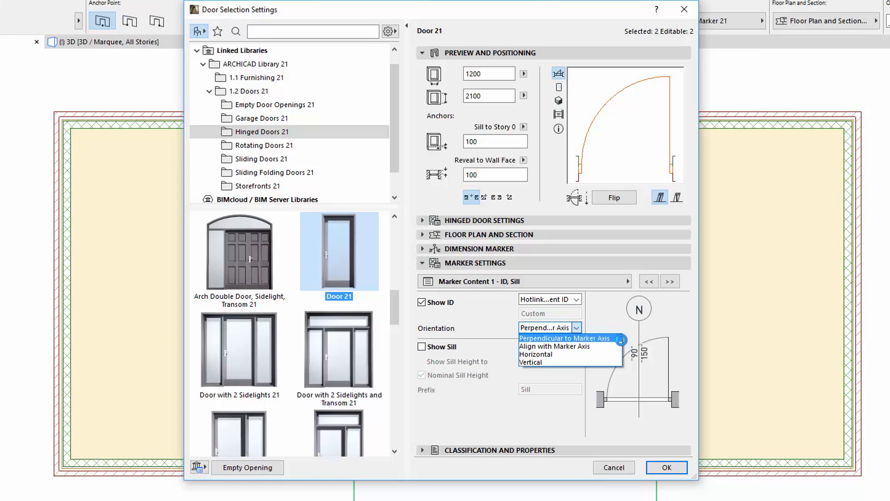
click(564, 337)
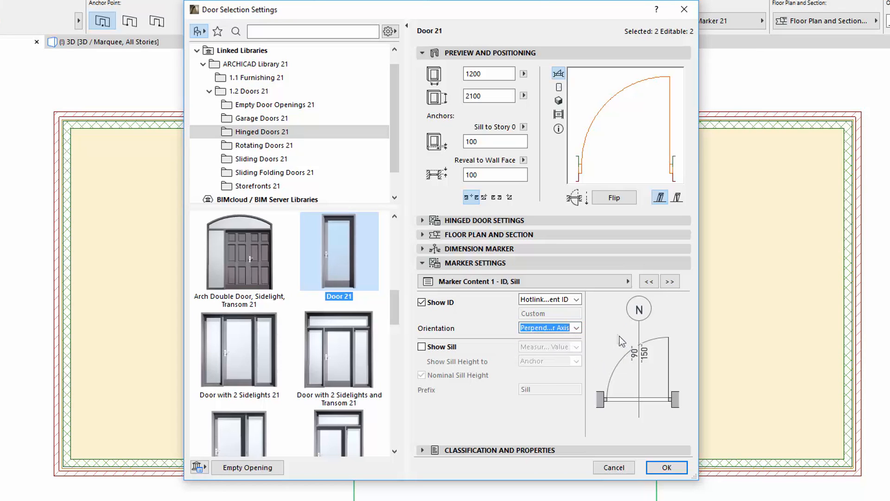
mouse_move(613, 283)
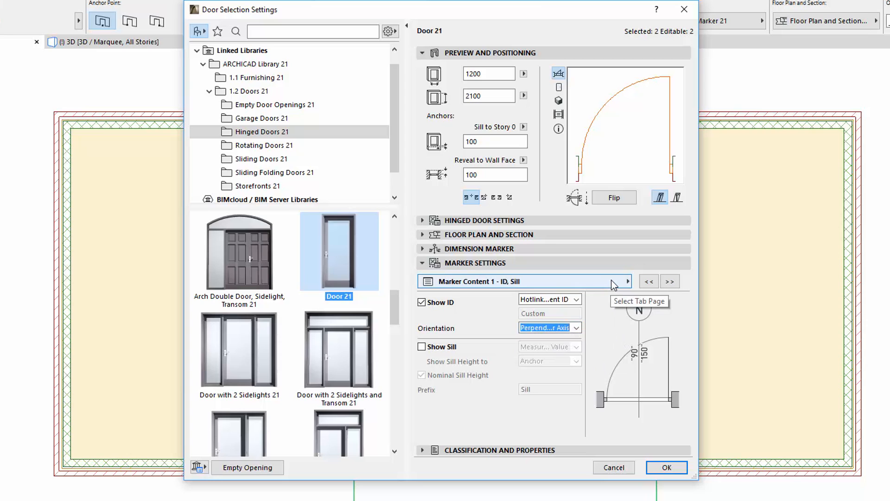
click(670, 281)
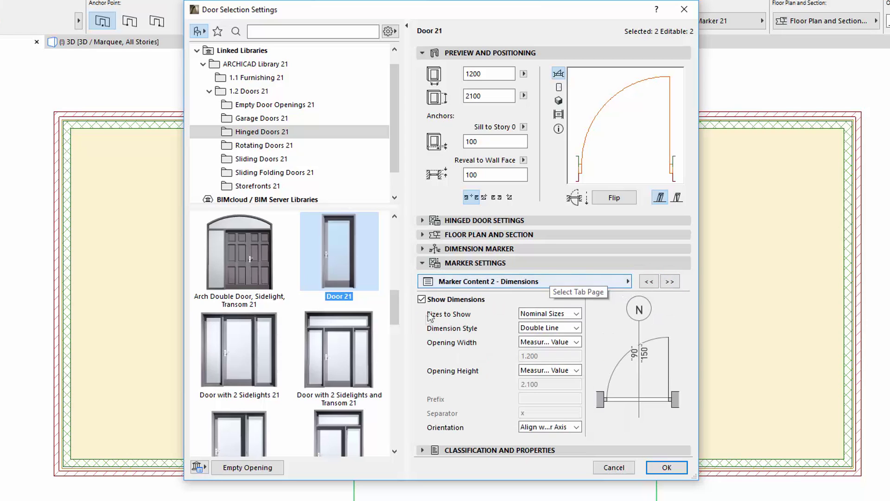
mouse_move(478, 383)
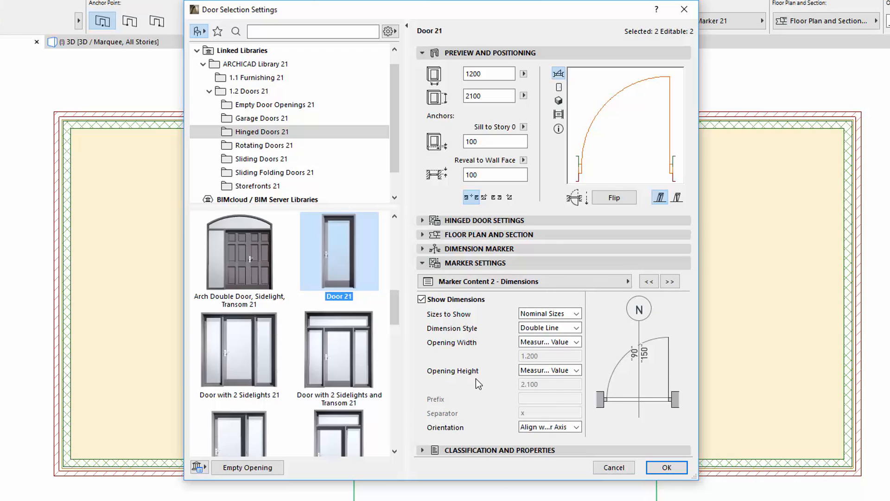
click(577, 327)
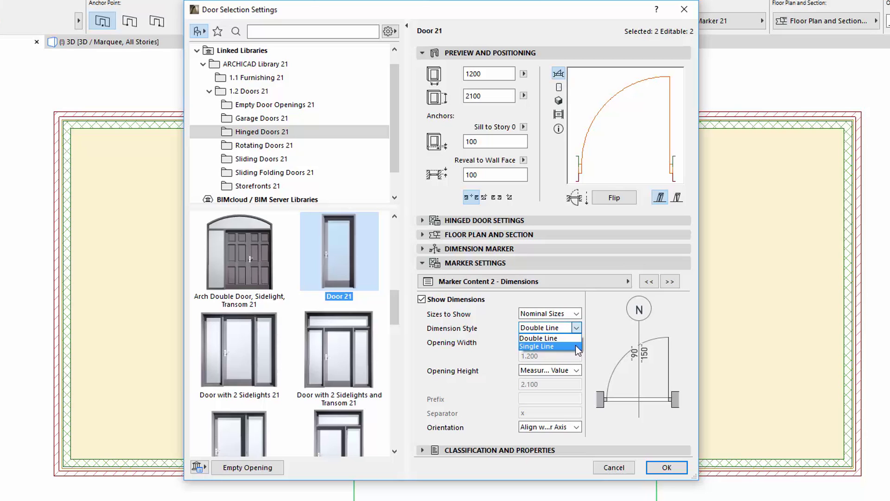
click(536, 346)
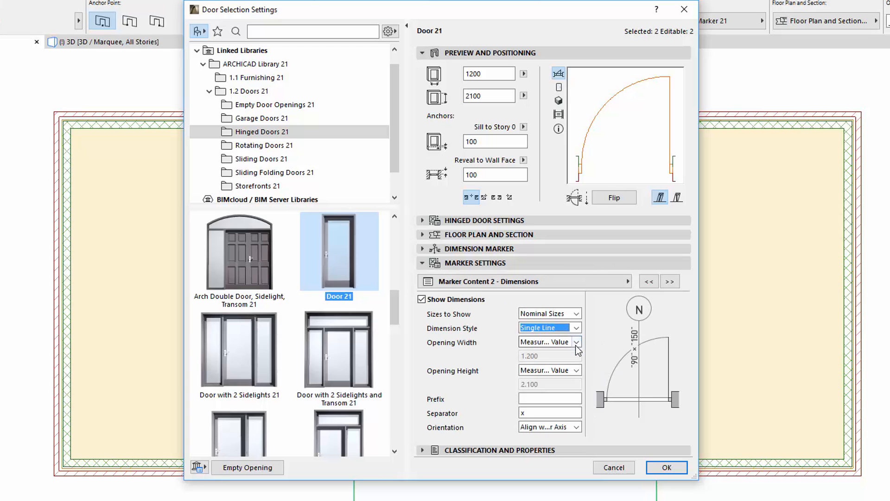
mouse_move(647, 371)
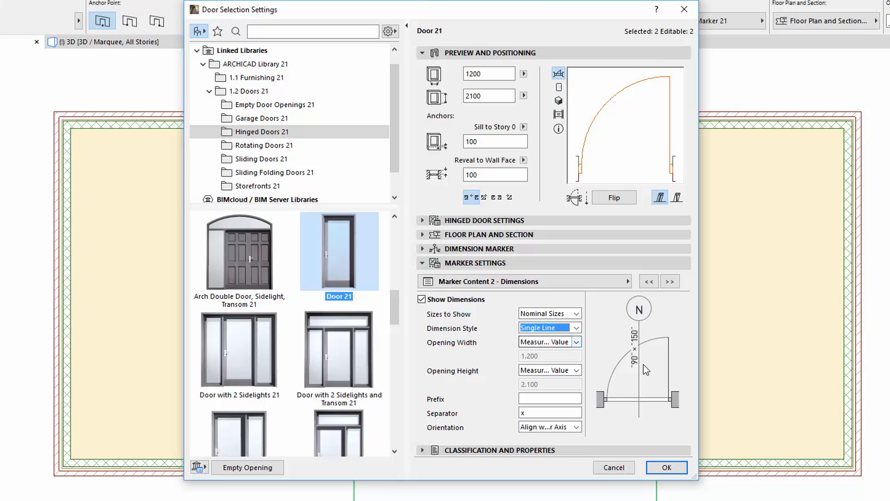
mouse_move(648, 343)
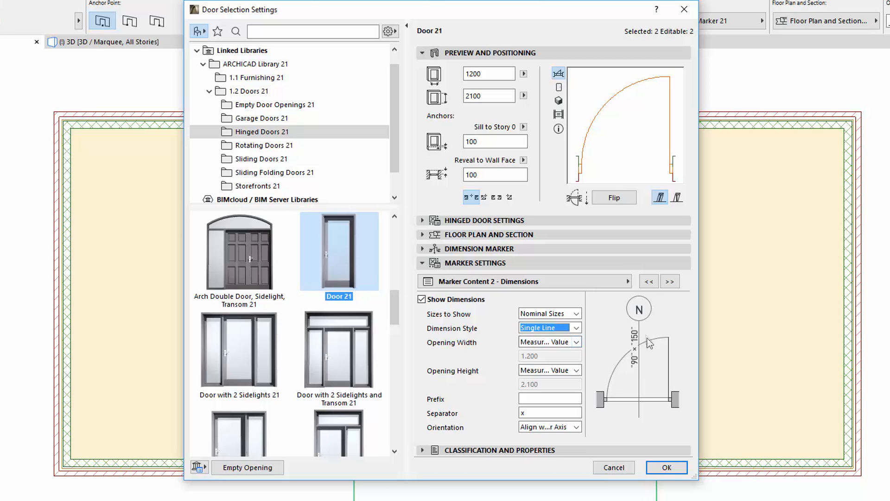
Set the size label prefix DIM: and separator /, orient it perpendicular, and apply.
click(550, 398)
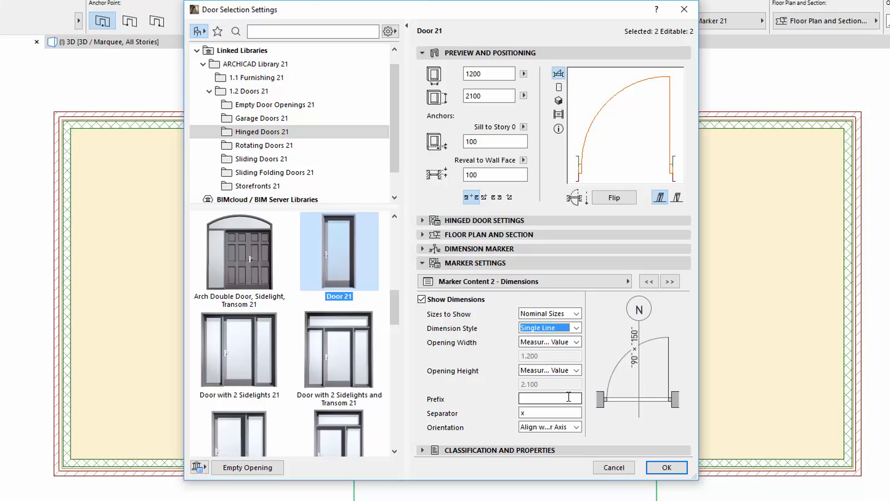
click(549, 412)
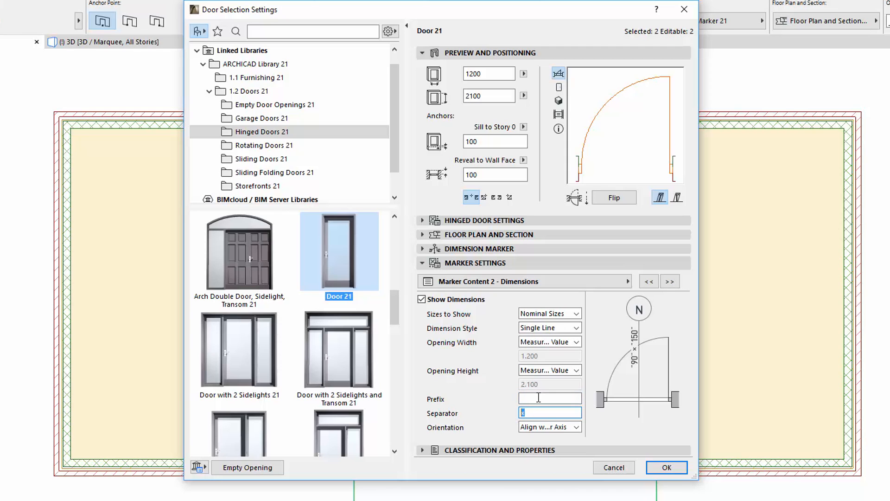
text(DIM:)
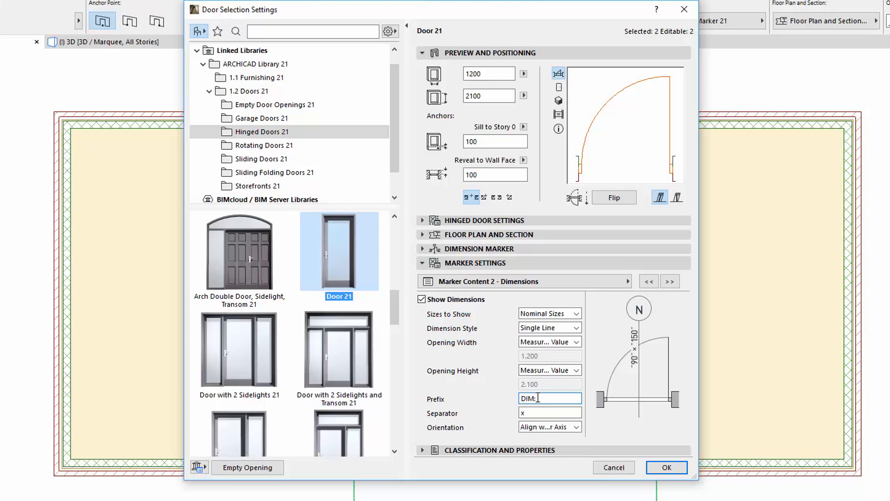
click(550, 412)
text(/)
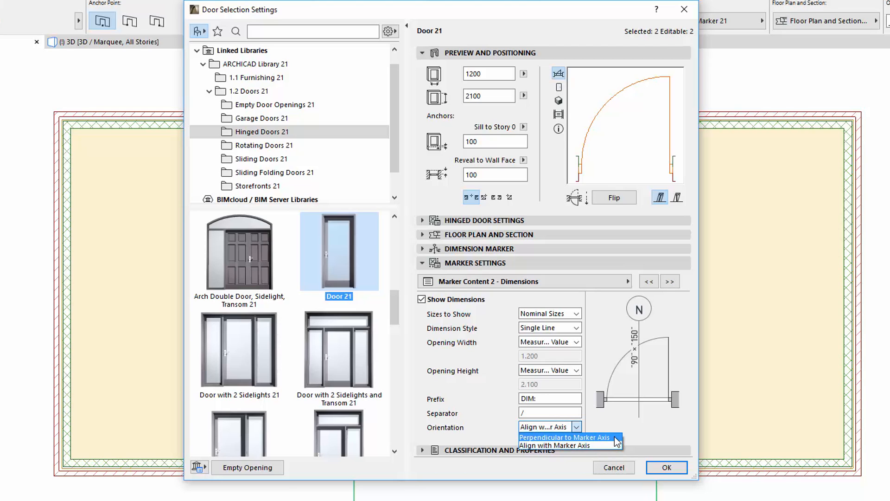
click(565, 437)
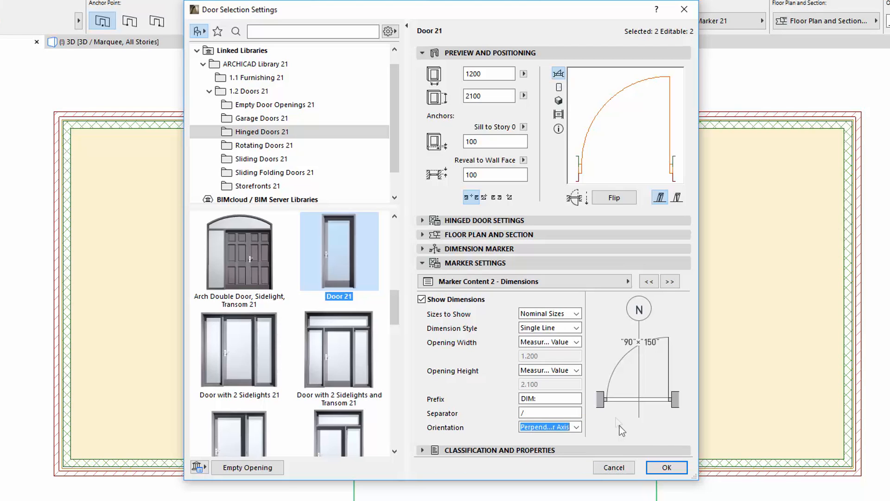
mouse_move(629, 363)
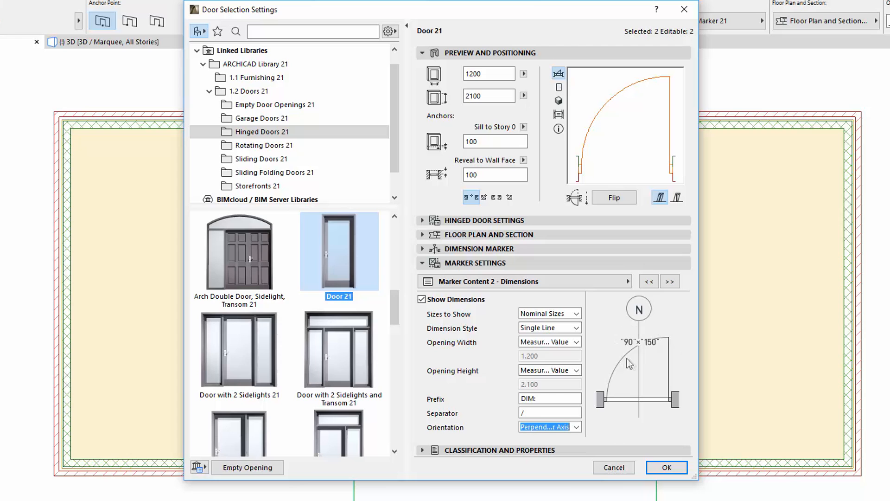
mouse_move(668, 452)
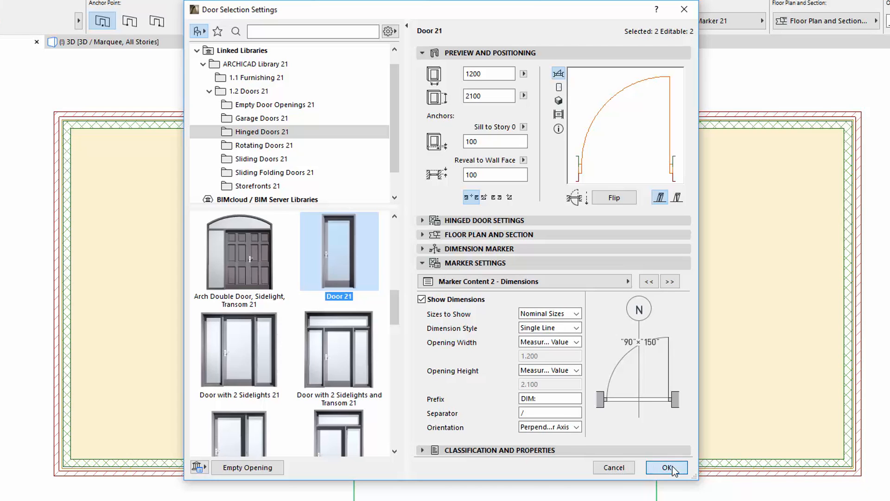
click(667, 467)
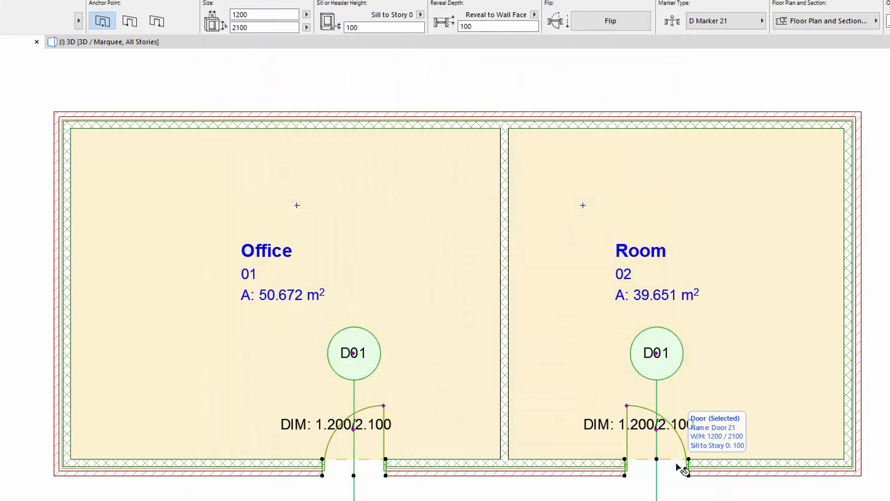
mouse_move(41, 112)
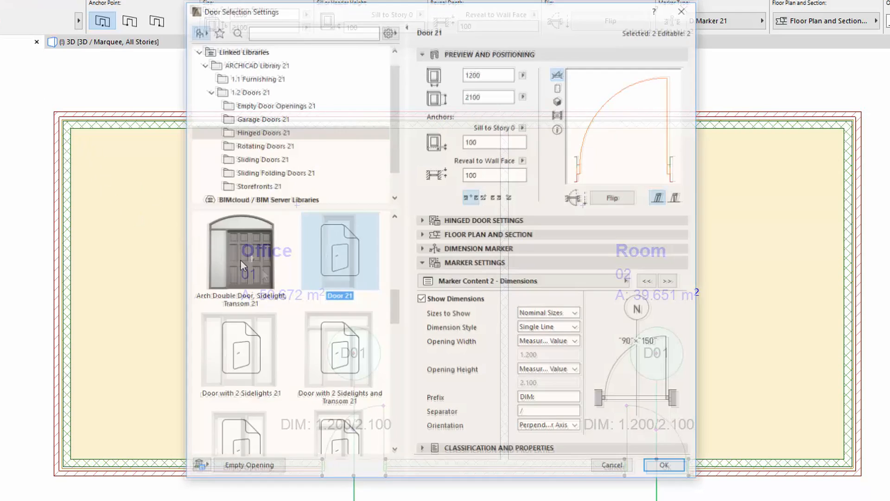
On Marker Content 3, leave Show Fire Rating and Show Acoustic Rating unchecked.
click(669, 281)
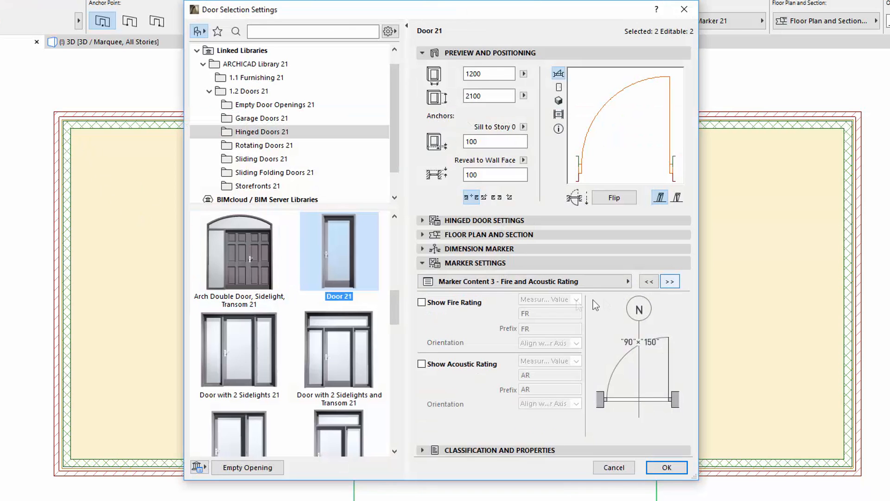
click(421, 302)
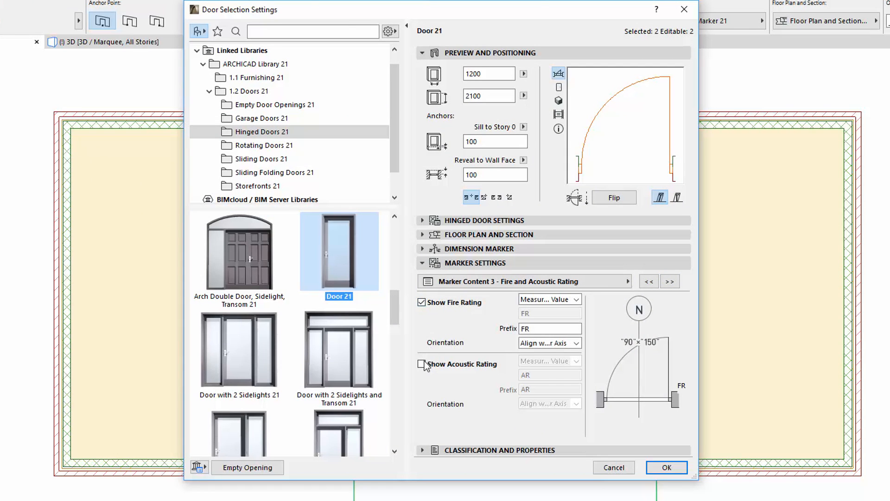
click(576, 343)
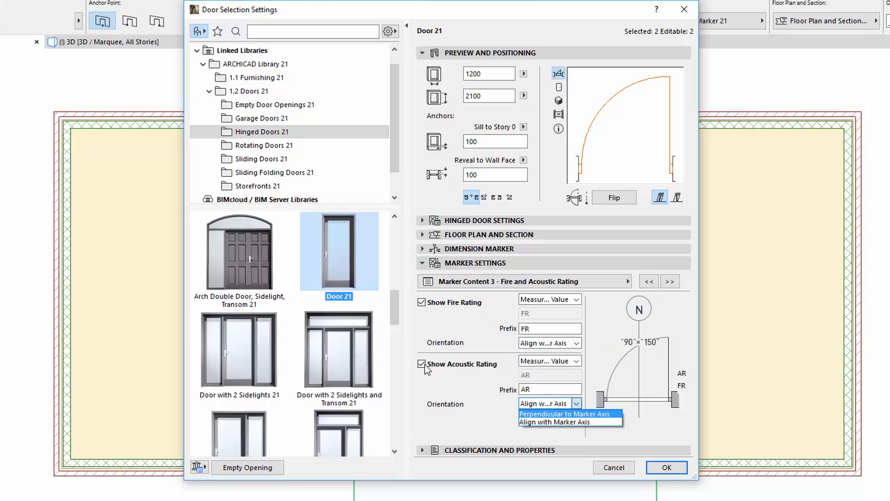
click(421, 364)
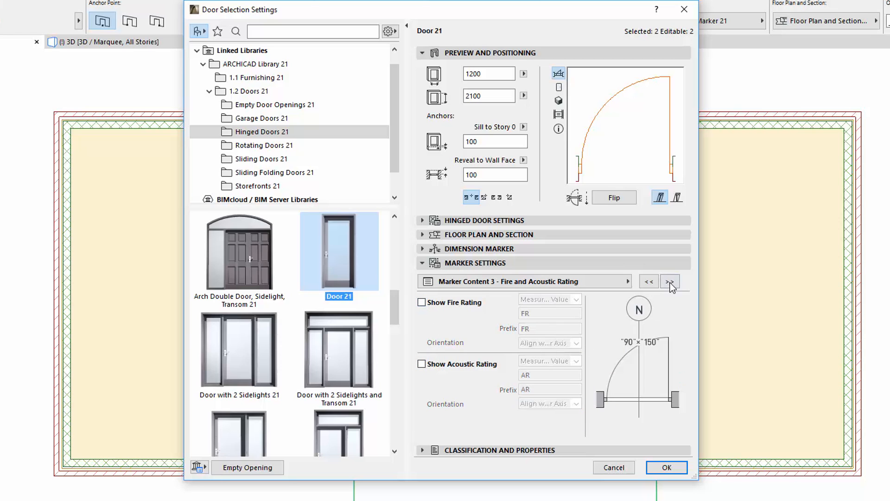
On Marker Content 4, hide the U-value and show the location with prefix LOC:.
click(670, 281)
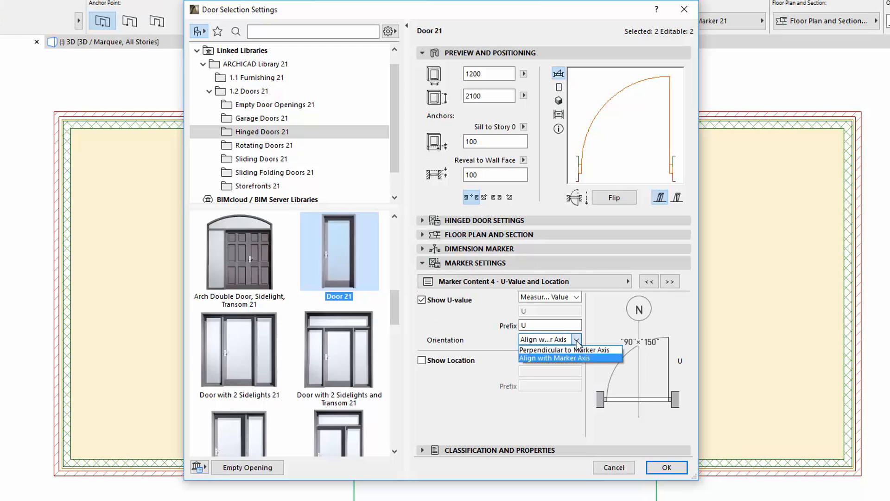
click(566, 358)
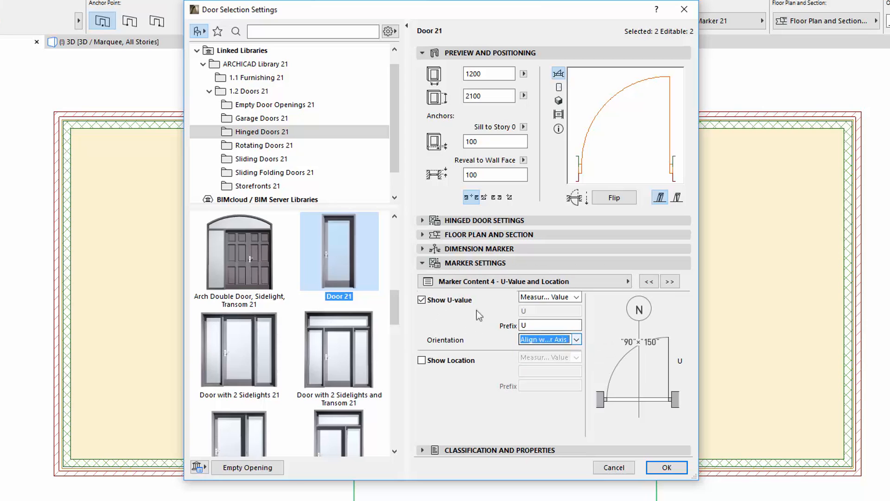
click(422, 299)
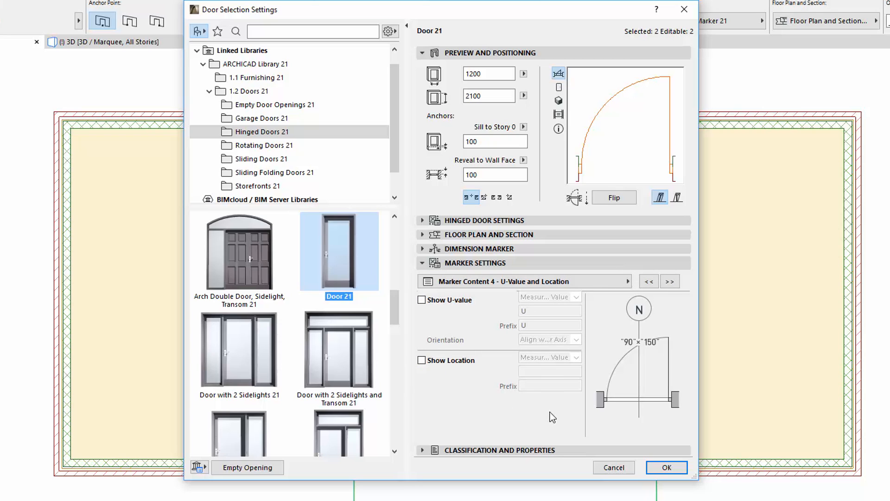
mouse_move(479, 393)
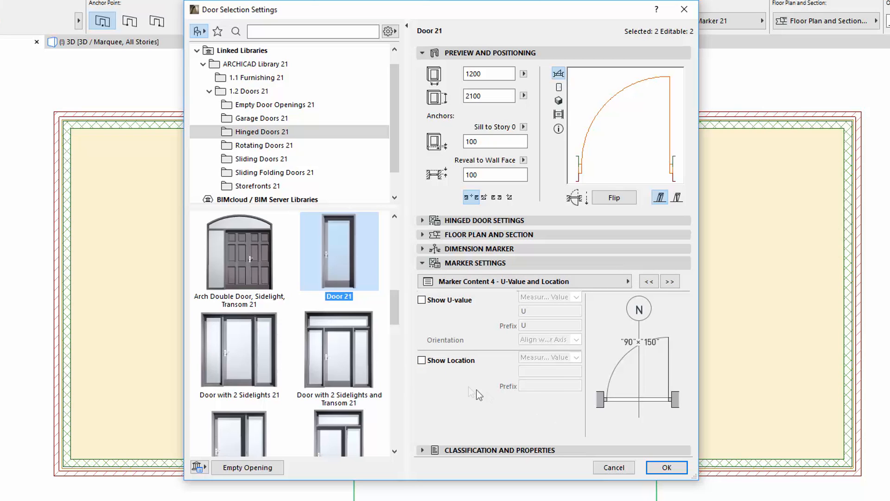
click(421, 360)
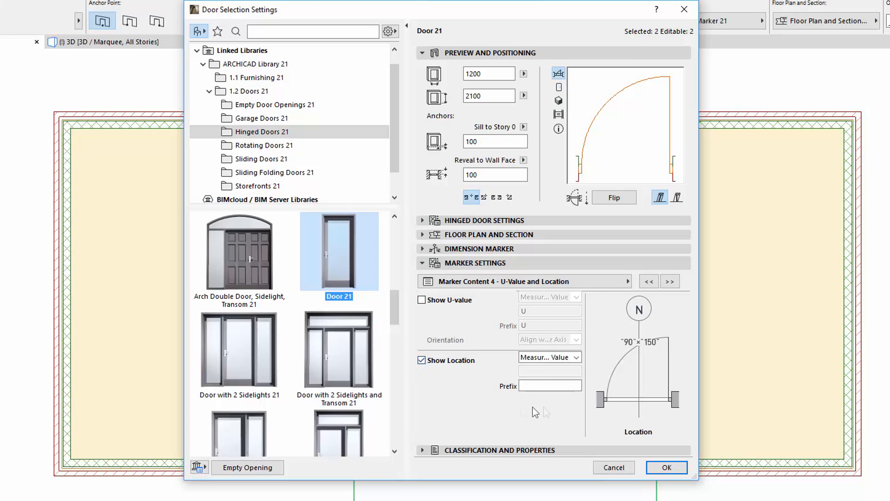
click(577, 357)
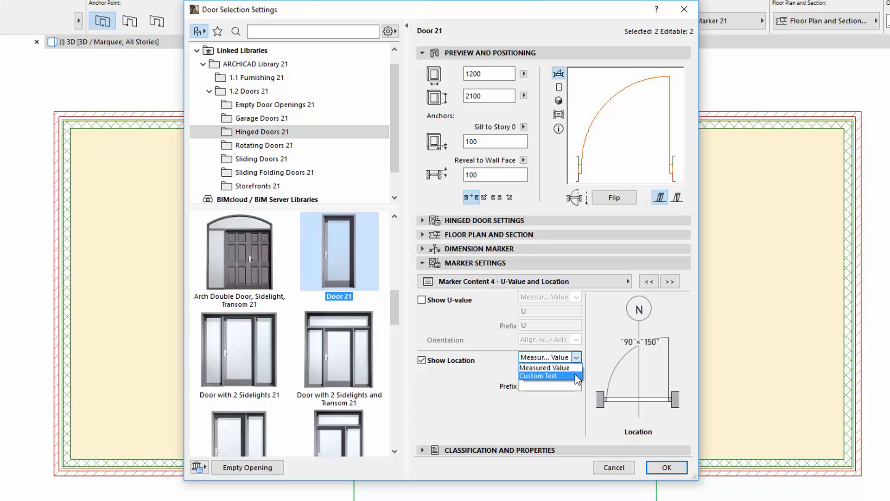
click(538, 376)
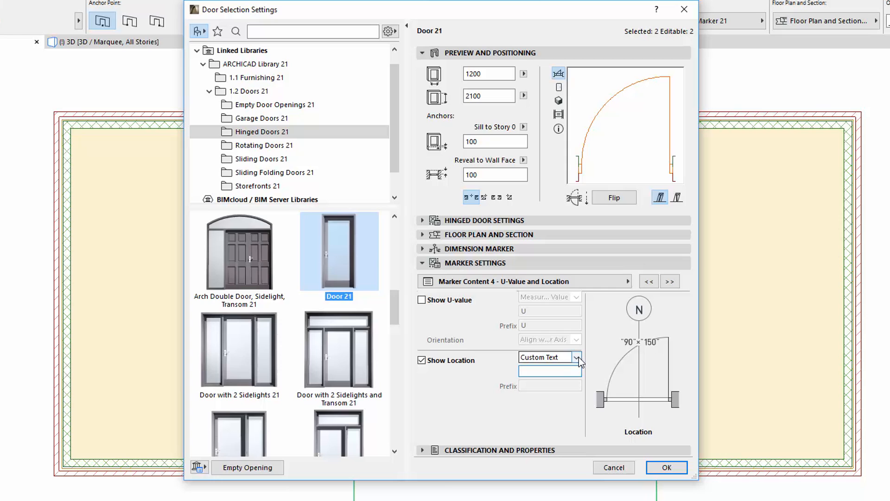
click(576, 357)
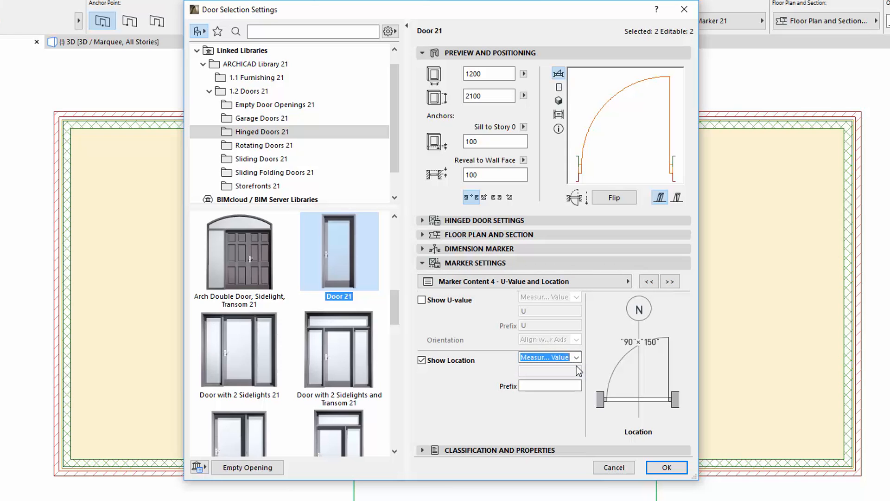
click(550, 385)
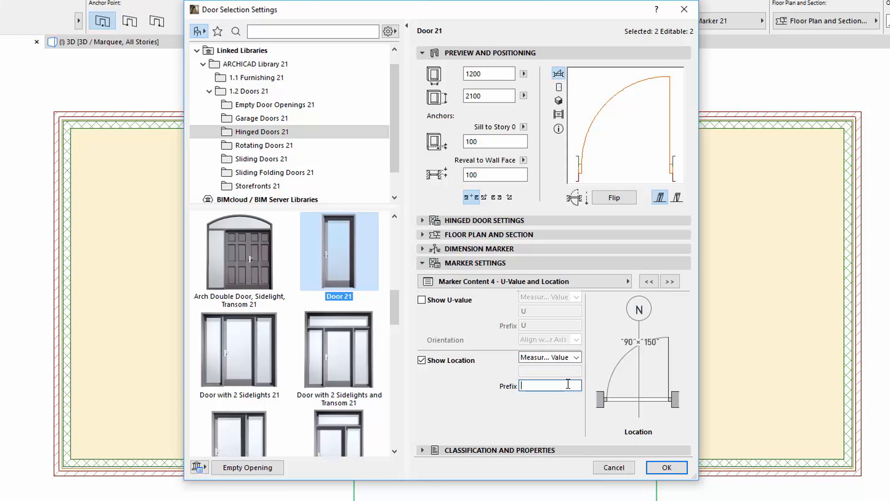
text(L)
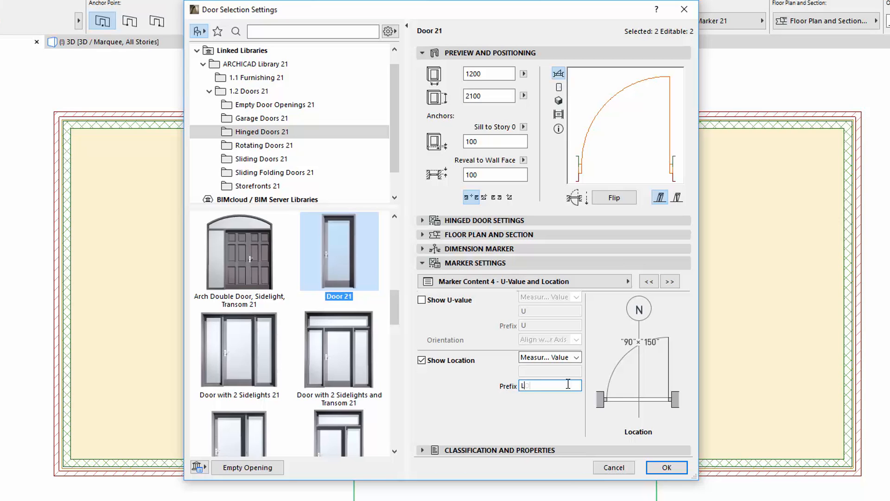
text(LOC)
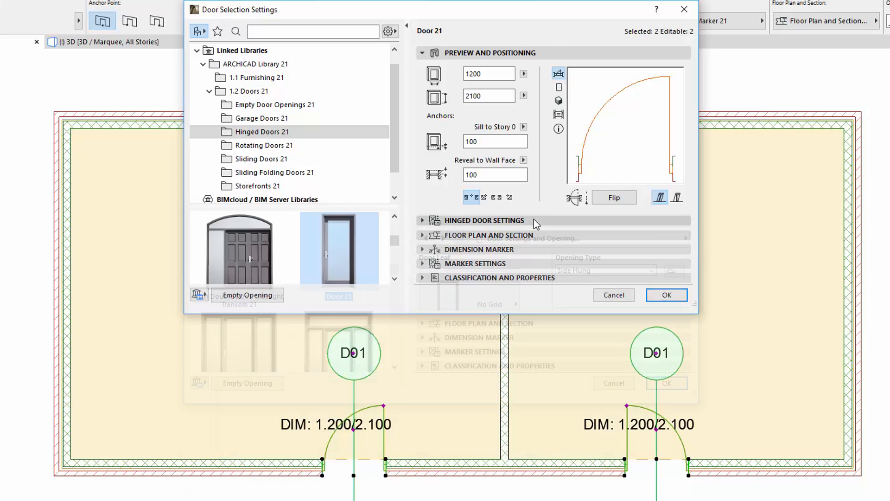
Set the door's Location description to come from the Room Name.
click(484, 220)
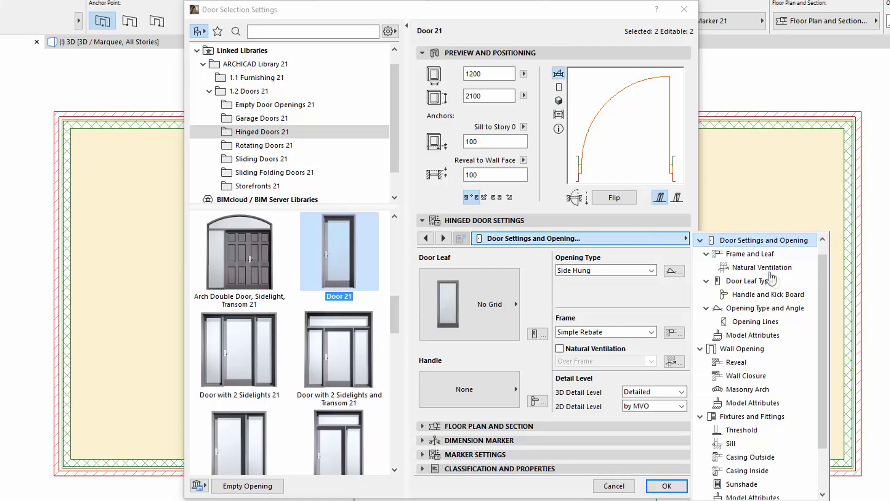
scroll(down, 3)
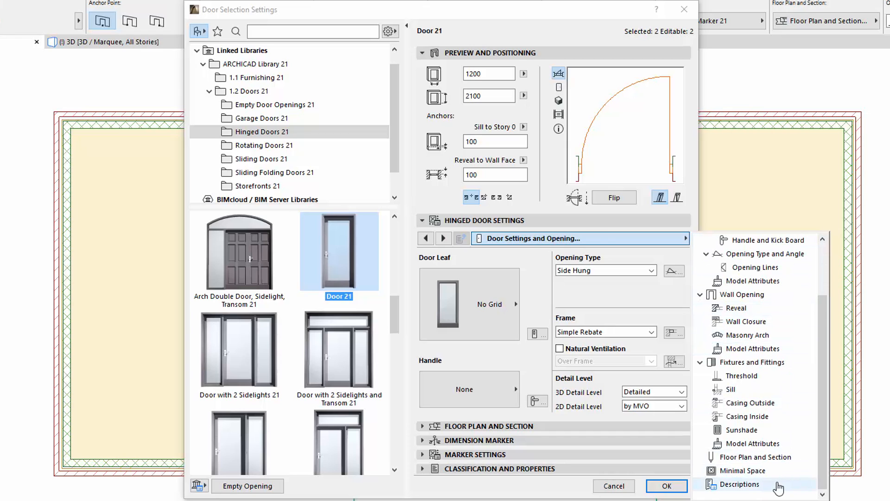
click(740, 484)
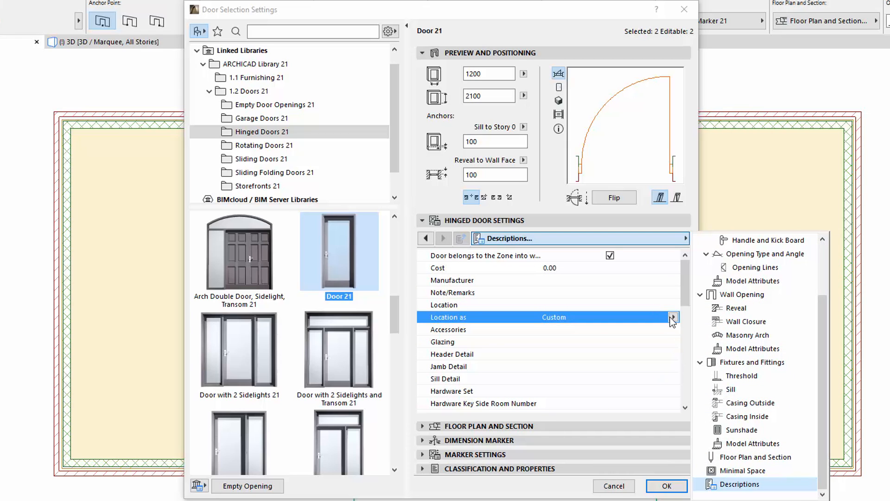
click(673, 316)
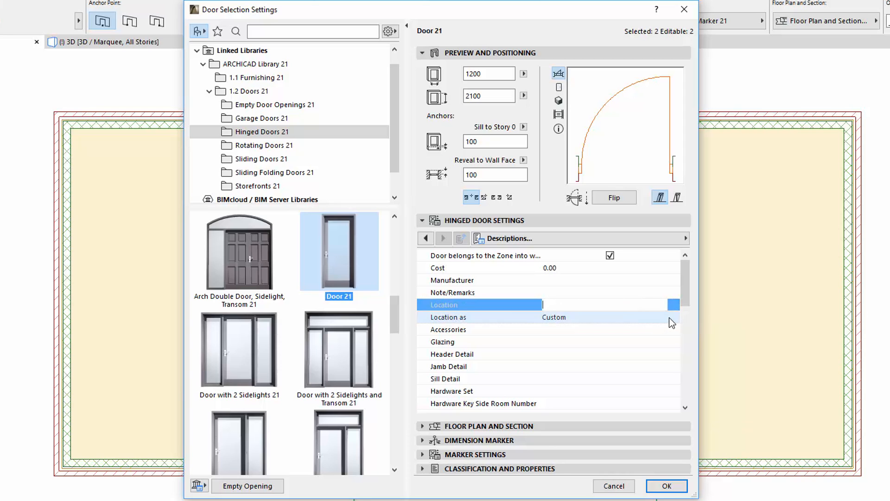
click(673, 317)
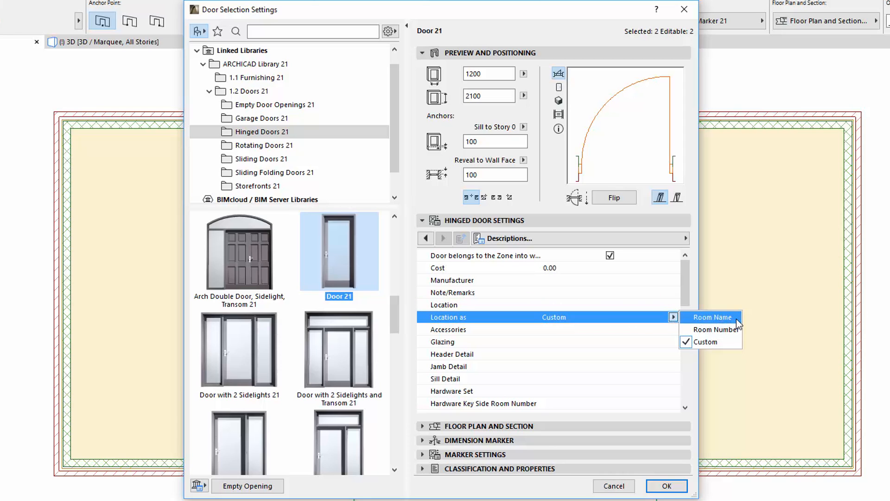
click(712, 317)
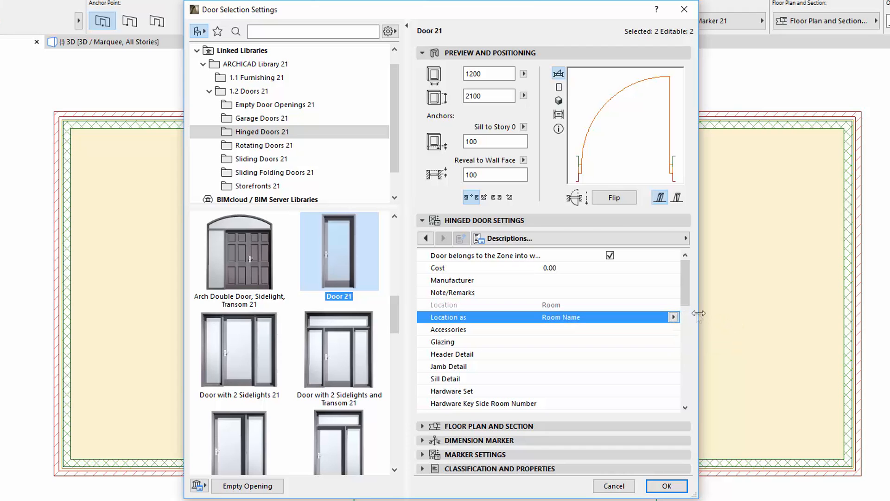
click(422, 221)
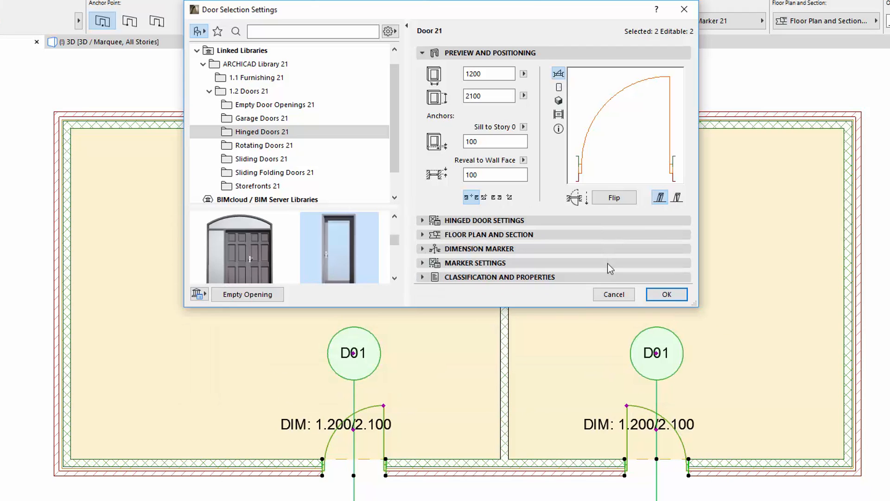
click(475, 262)
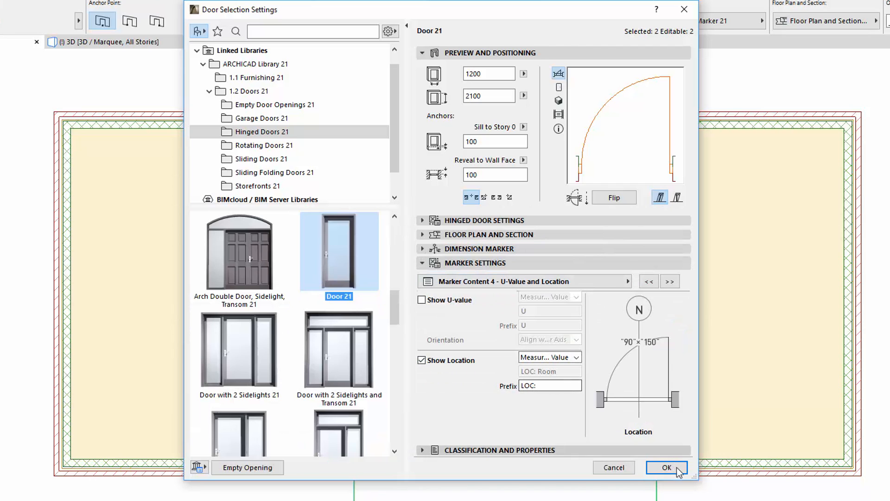
Apply the marker settings and switch the door marker to Door Stamp 21.
click(665, 468)
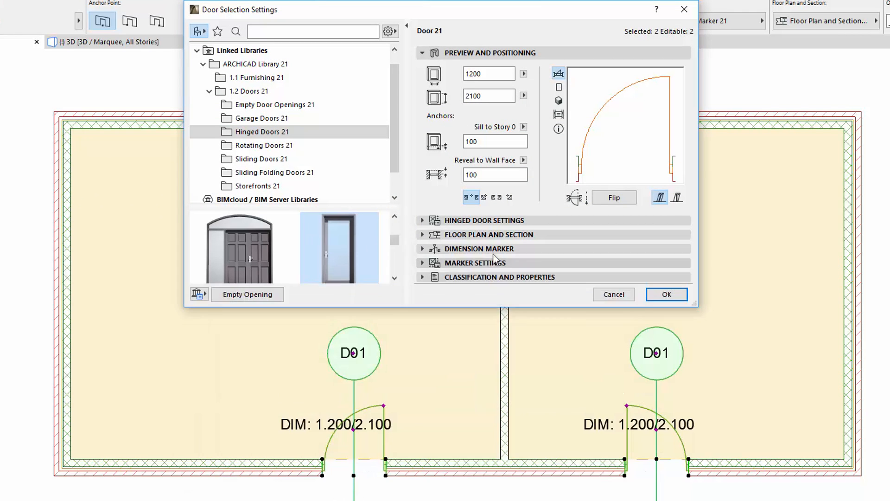
click(478, 248)
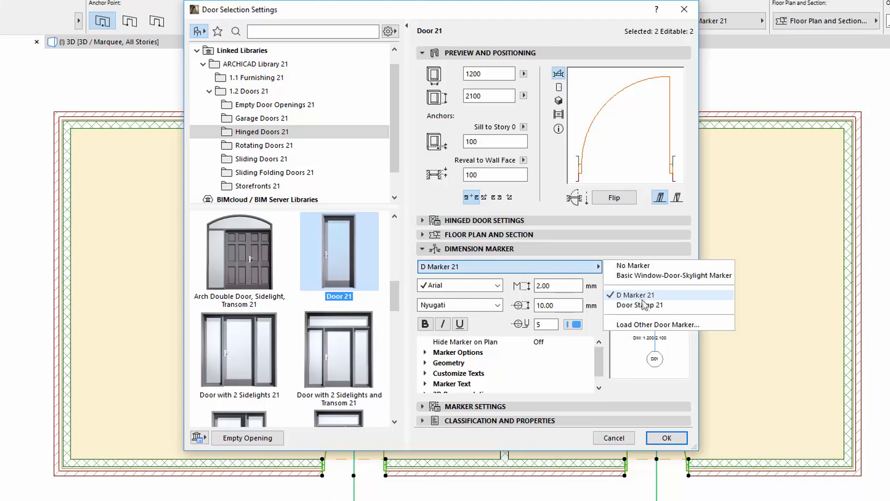
click(639, 305)
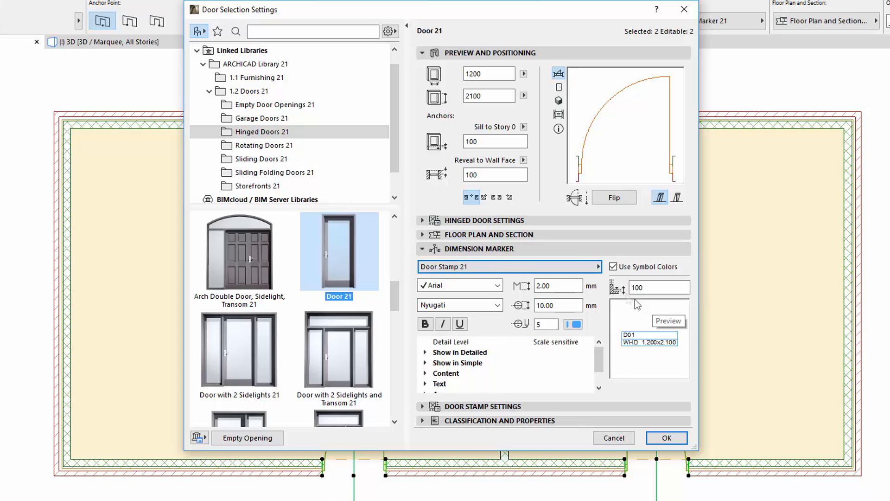
click(422, 52)
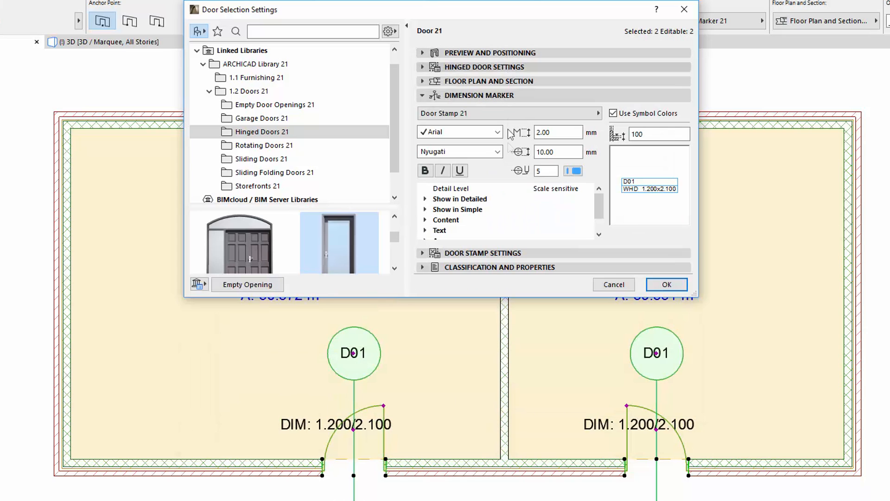
Add Sill Height and Location to the Door Stamp, make its text bold, and apply.
click(482, 253)
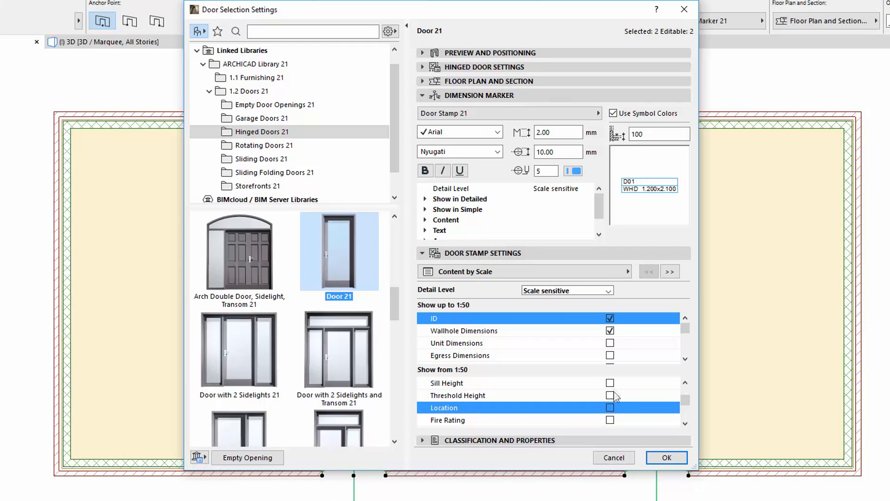
click(609, 383)
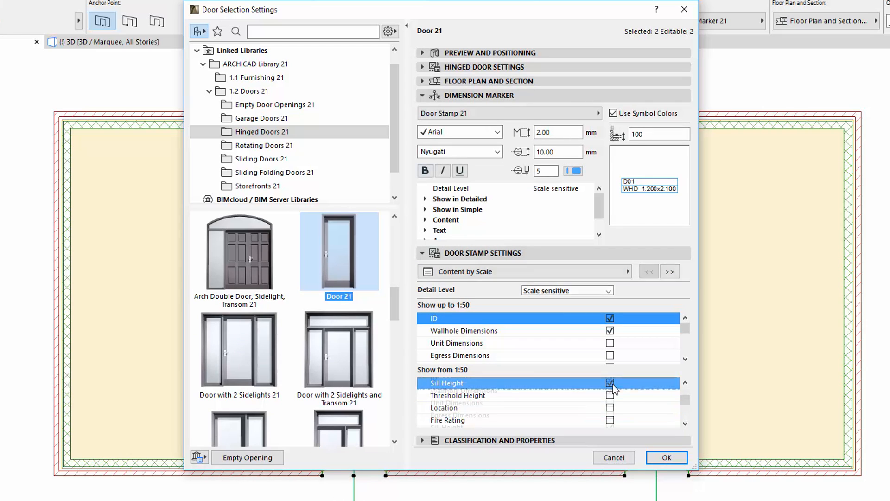
click(610, 383)
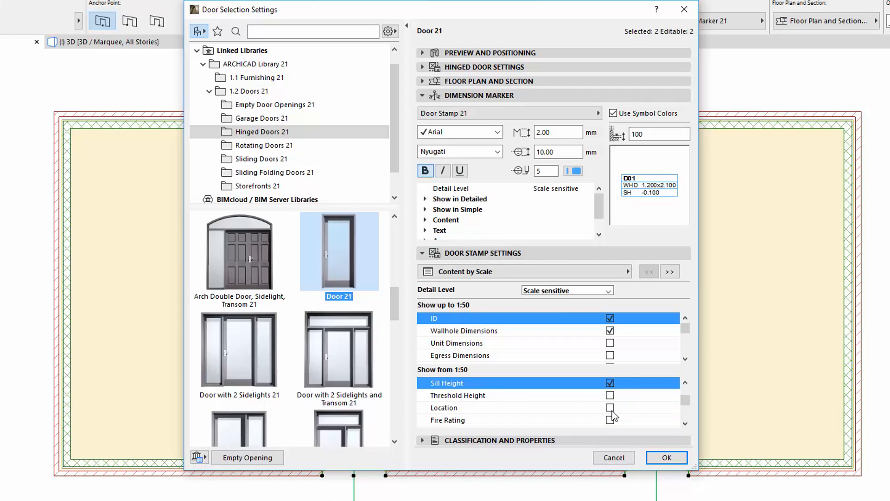
click(609, 408)
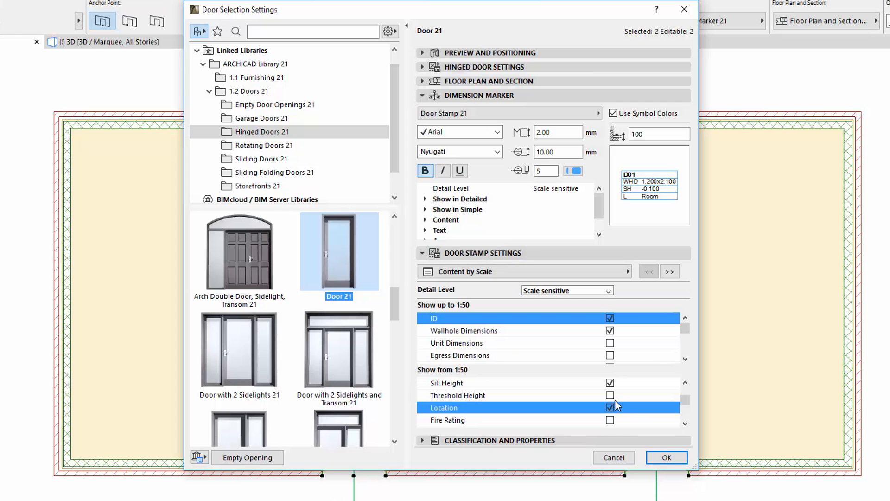
click(666, 457)
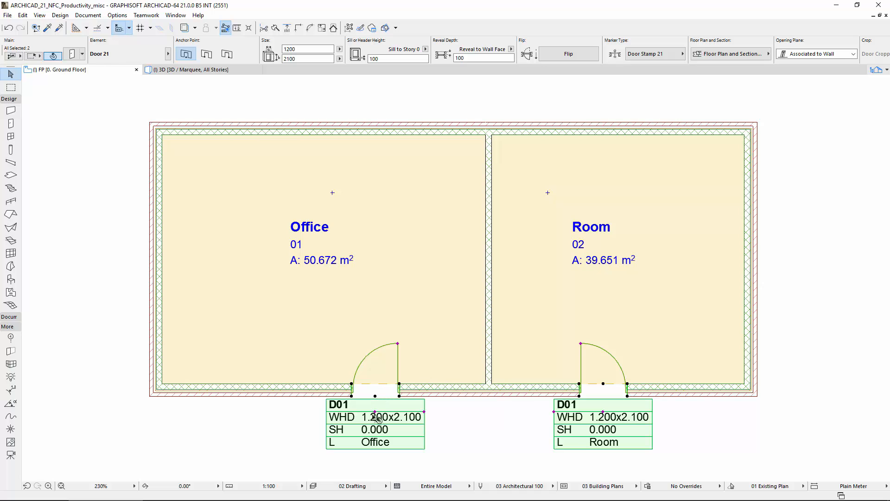
mouse_move(502, 455)
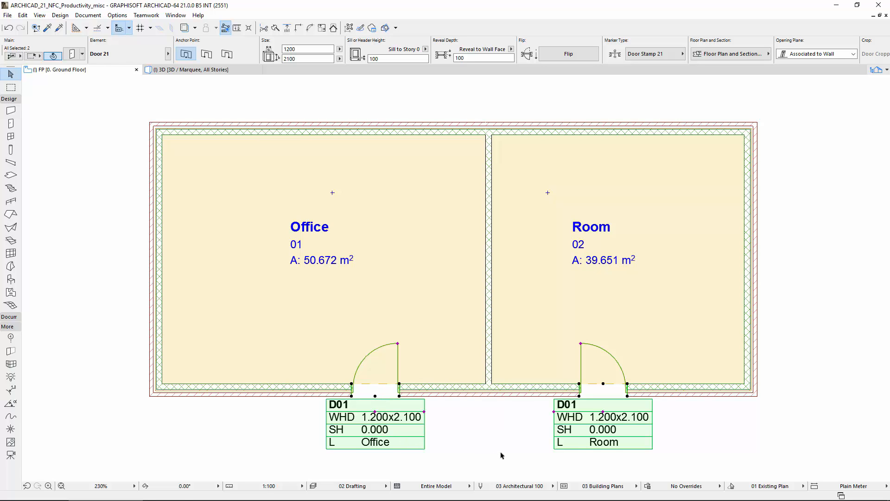
Deselect both doors by clicking empty space in the plan.
click(500, 454)
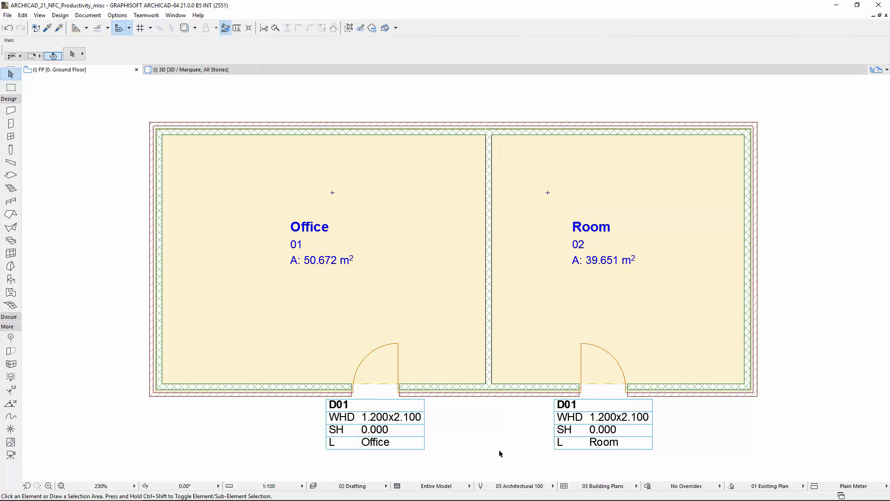
mouse_move(207, 411)
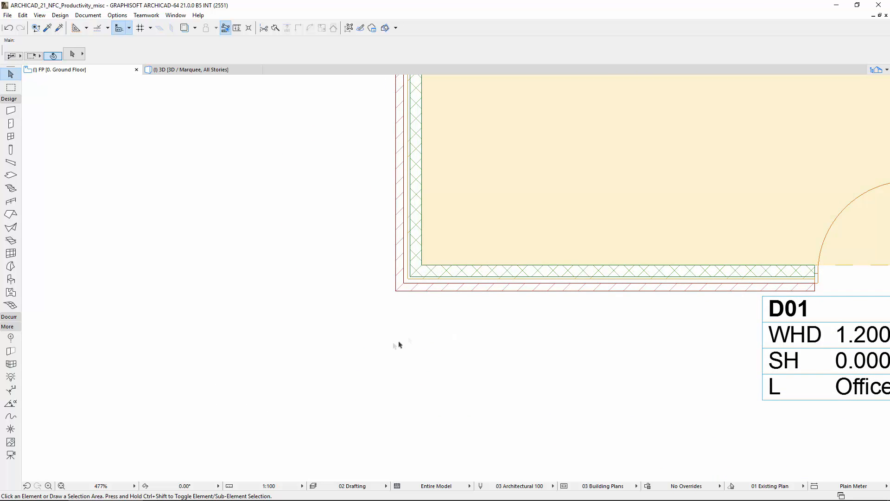
mouse_move(10, 363)
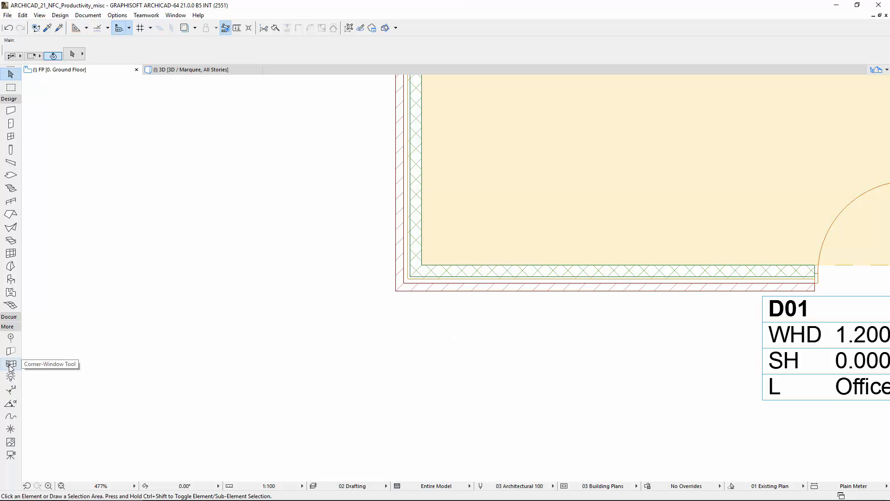
Place a 900 x 1500 Window 21 corner window at the Office's lower-left wall corner.
click(9, 363)
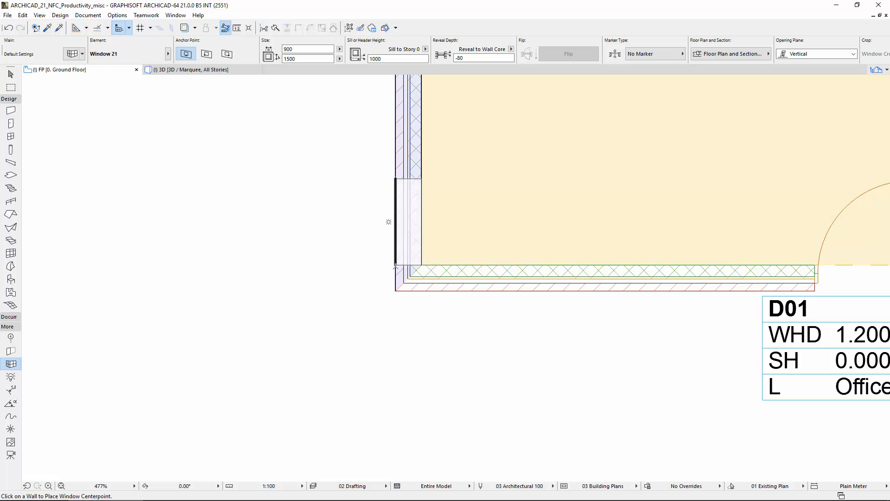
click(396, 235)
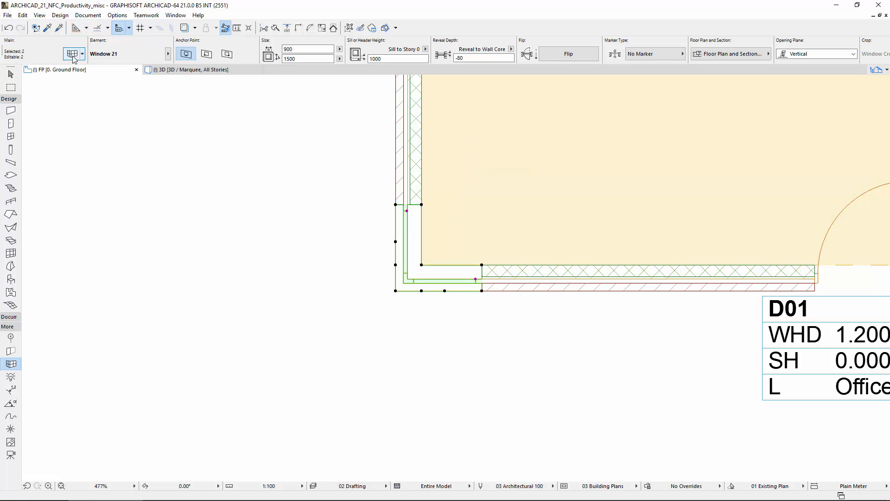
click(74, 54)
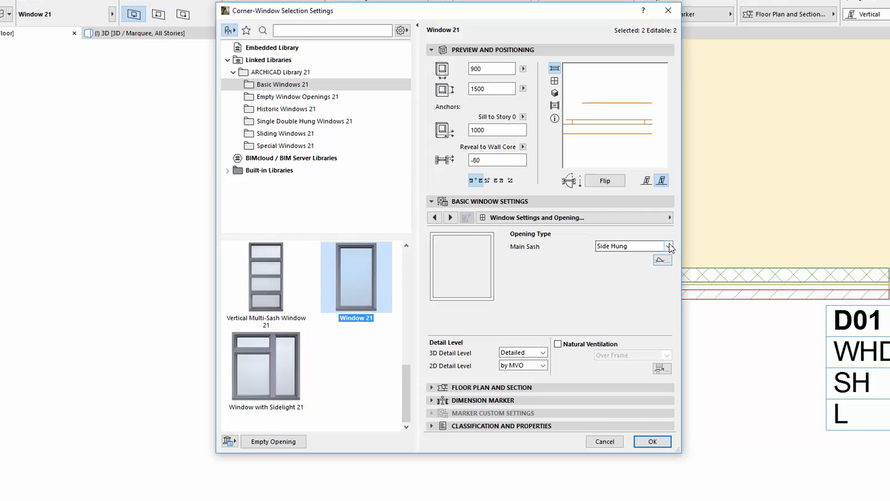
Give the corner window a Fixed Glass main sash and a Glass corner connection.
click(667, 245)
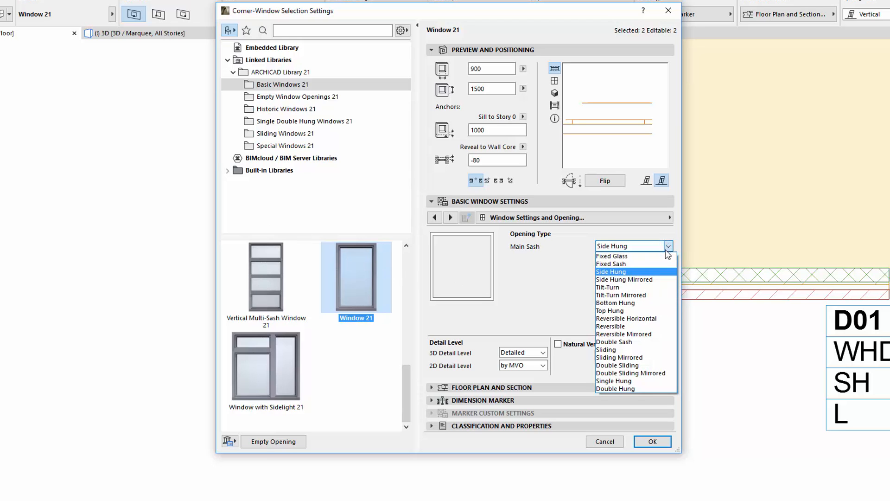
click(612, 256)
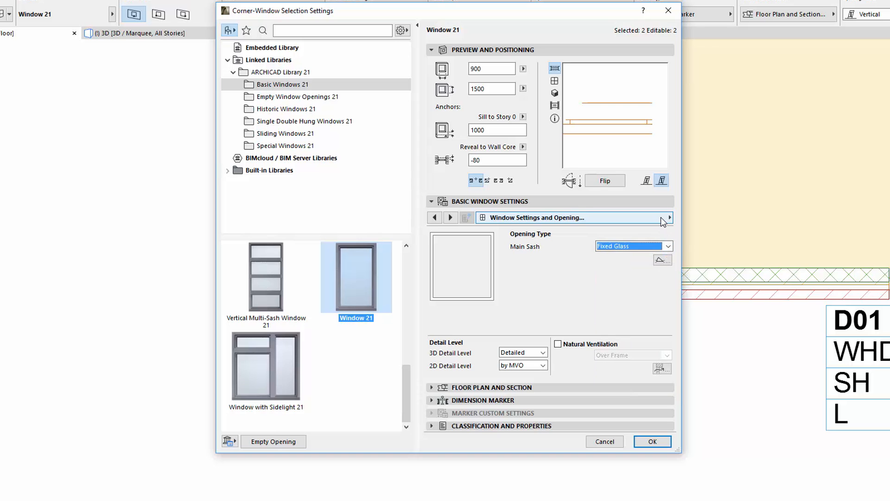
click(668, 217)
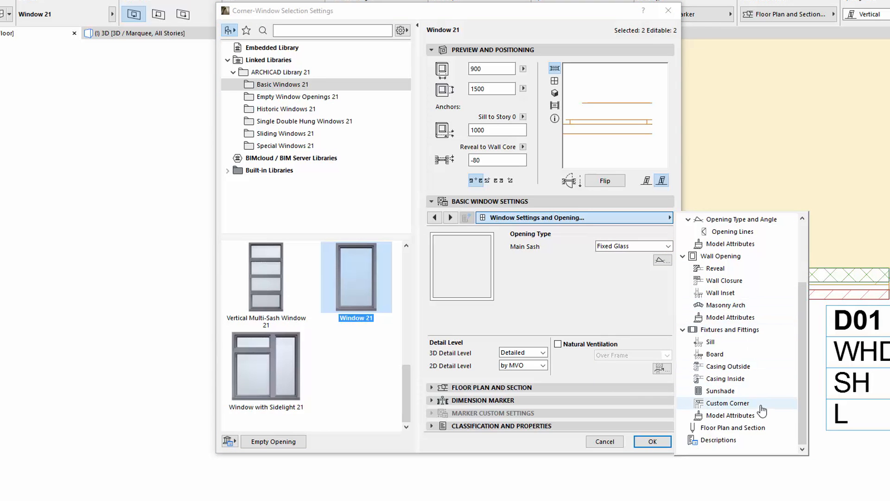
click(730, 403)
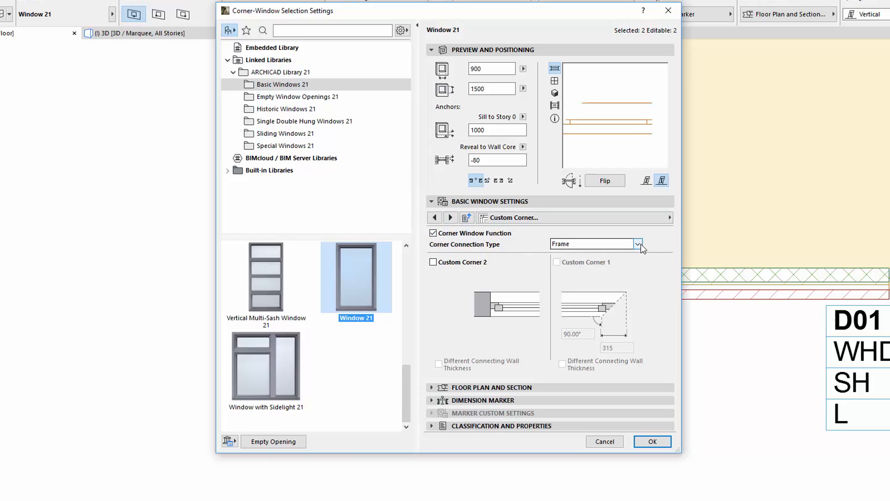
click(636, 244)
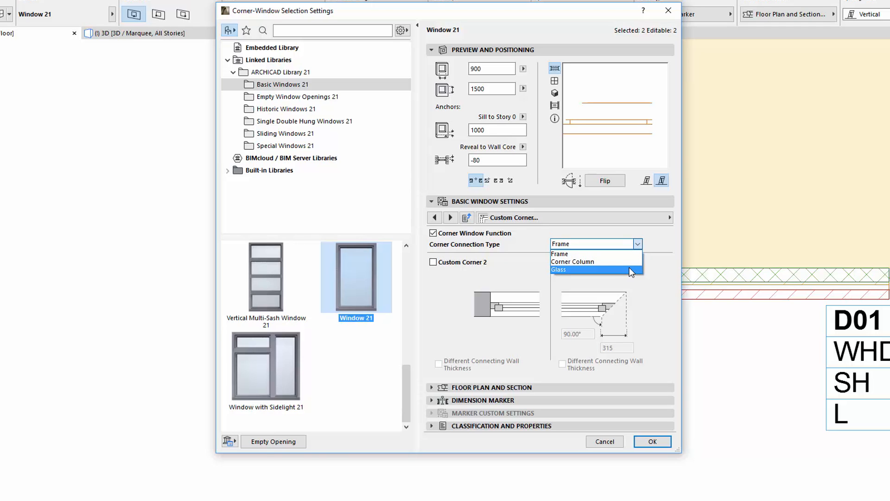
click(558, 270)
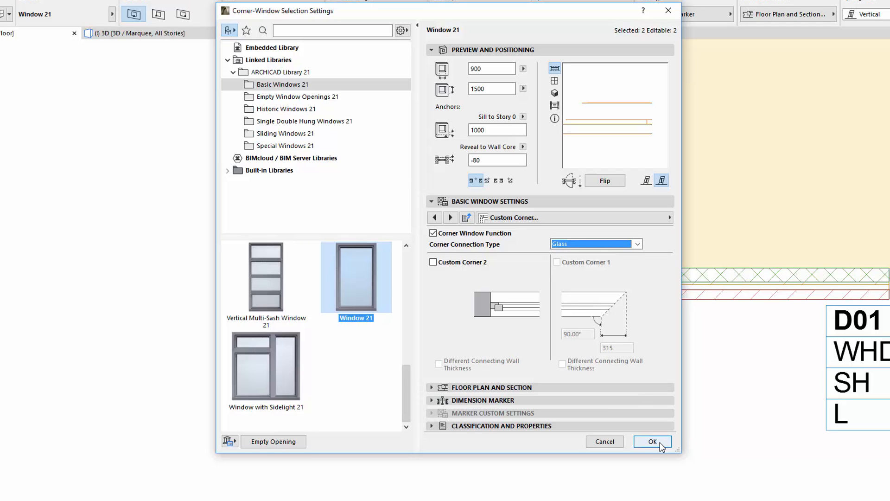
mouse_move(665, 448)
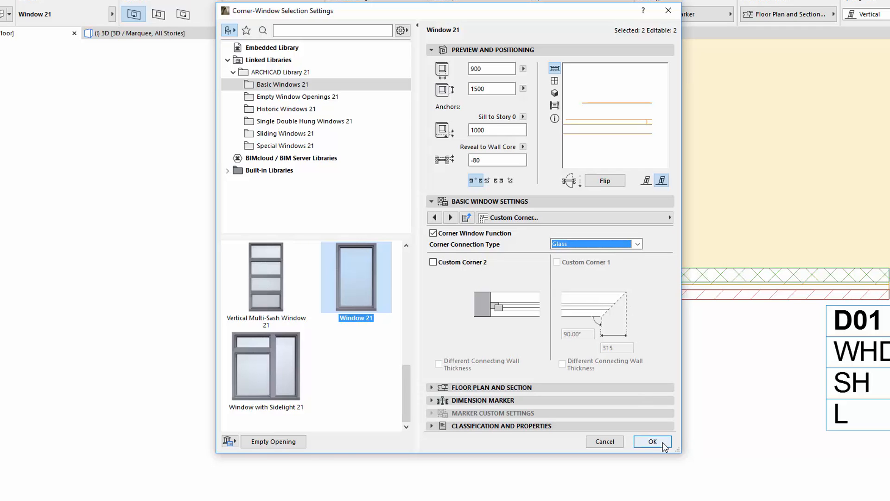
click(652, 441)
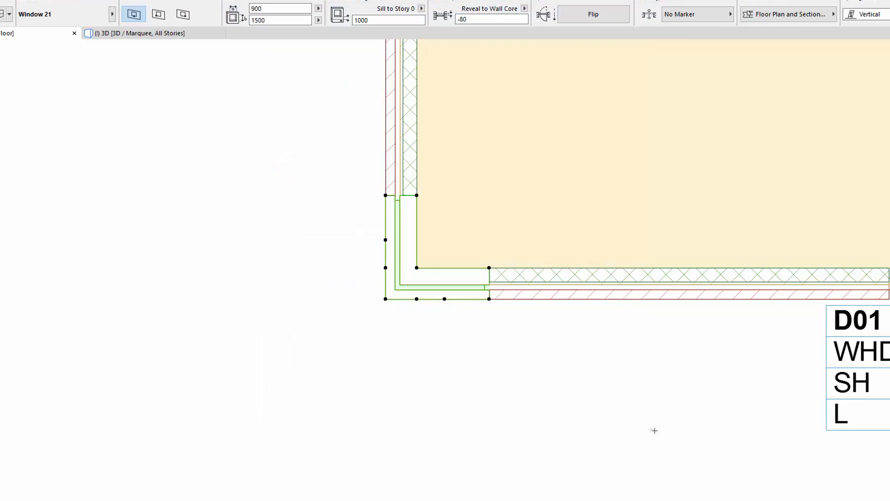